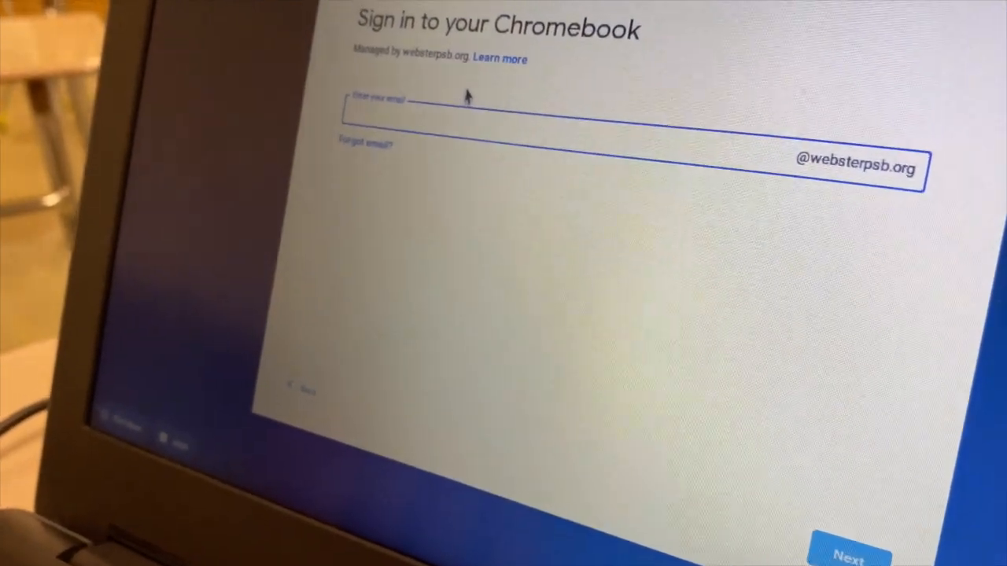
{"action": "type", "text": "logan."}
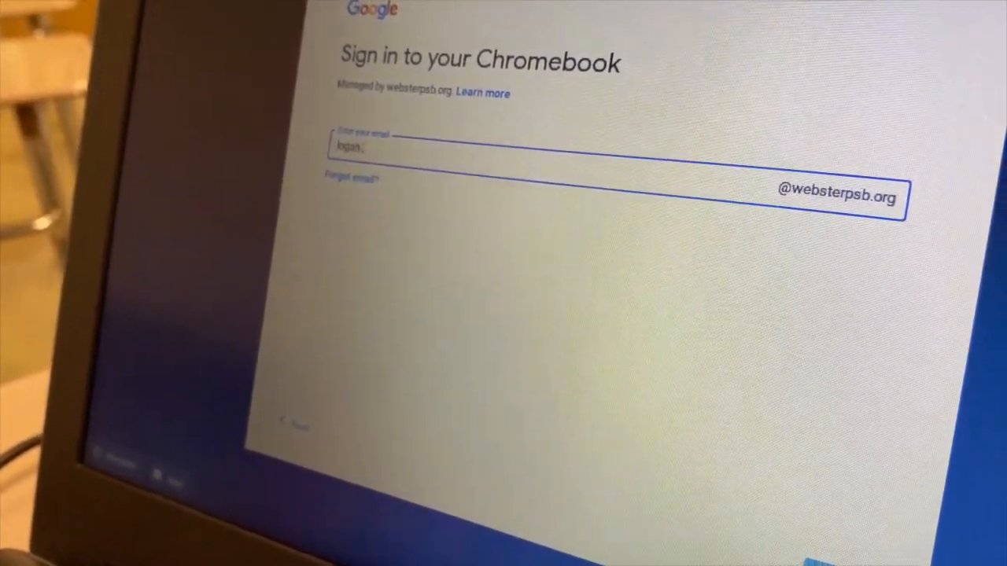
{"action": "type", "text": "cammack"}
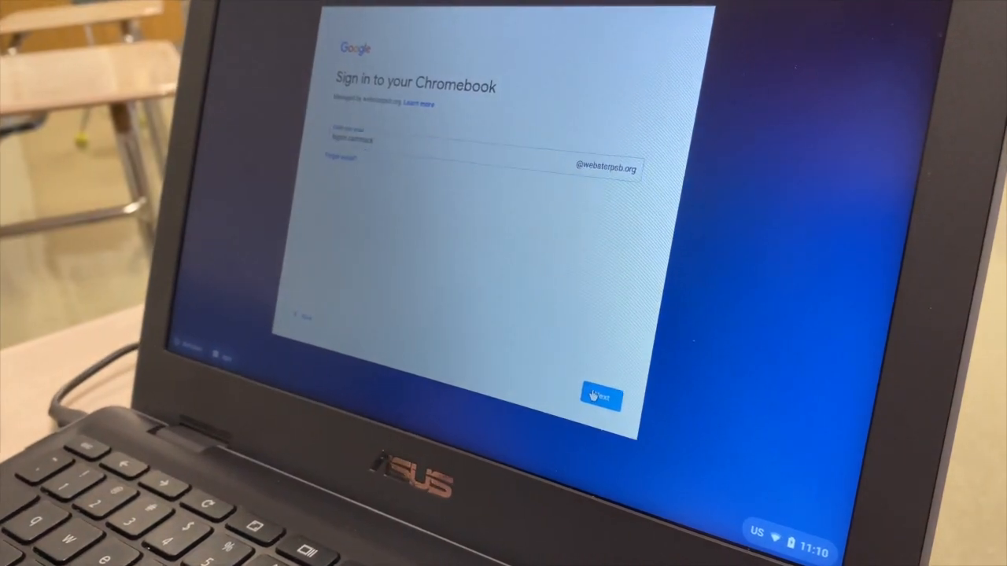
{"action": "left_click", "coordinate": [601, 397]}
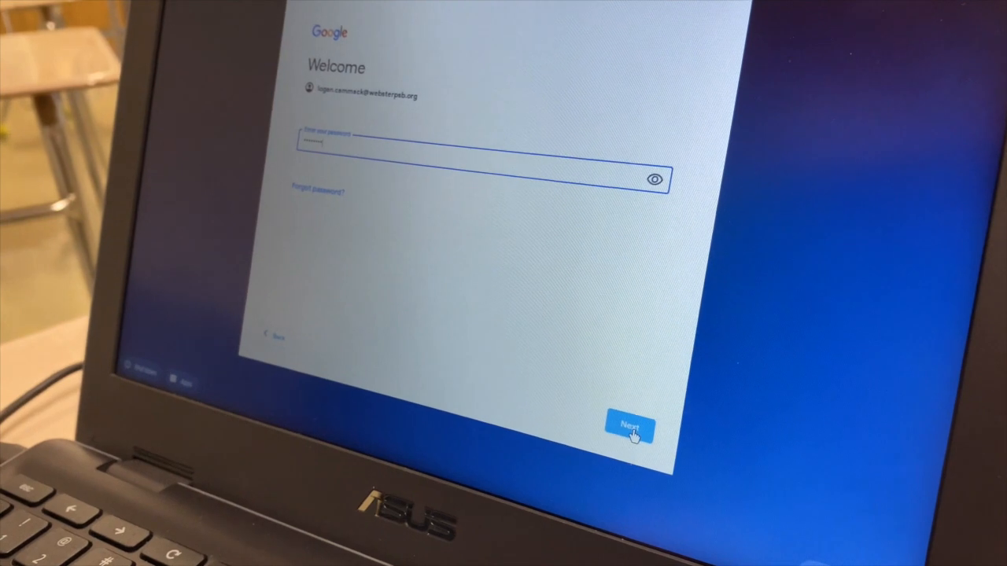
- Sign in to the Chromebook with the entered password and launch Chrome
{"action": "left_click", "coordinate": [629, 427]}
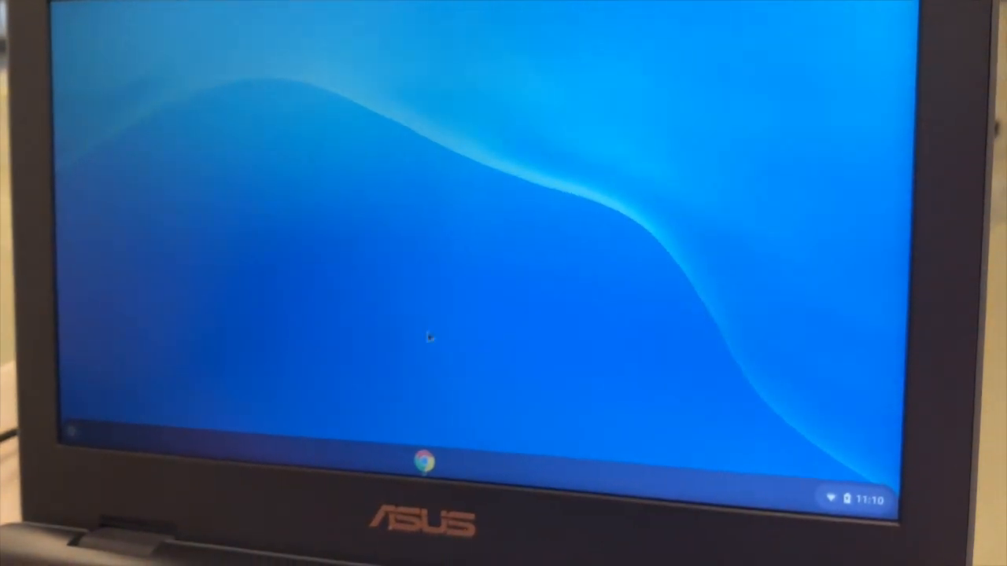
{"action": "left_click", "coordinate": [425, 462]}
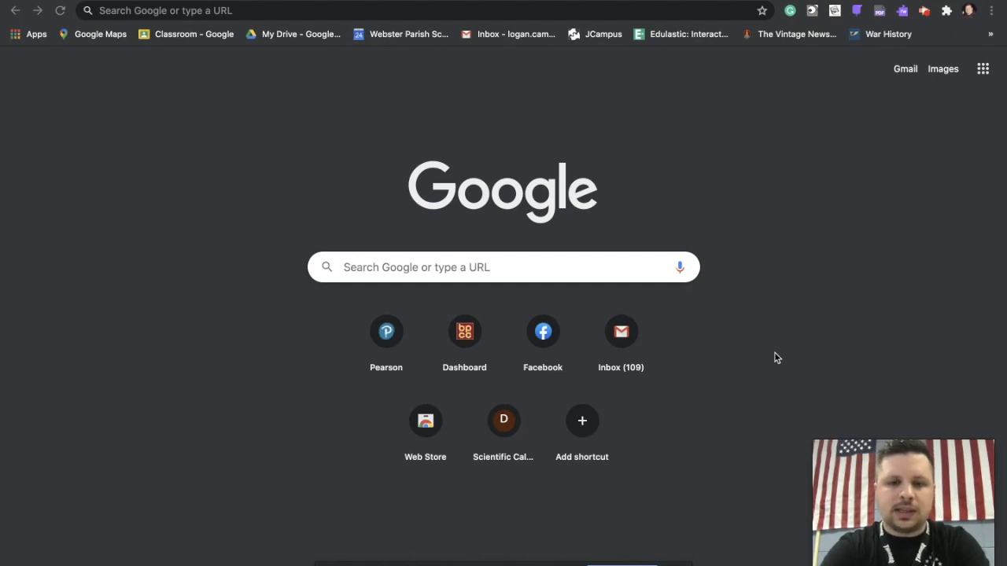
{"action": "mouse_move", "coordinate": [363, 200]}
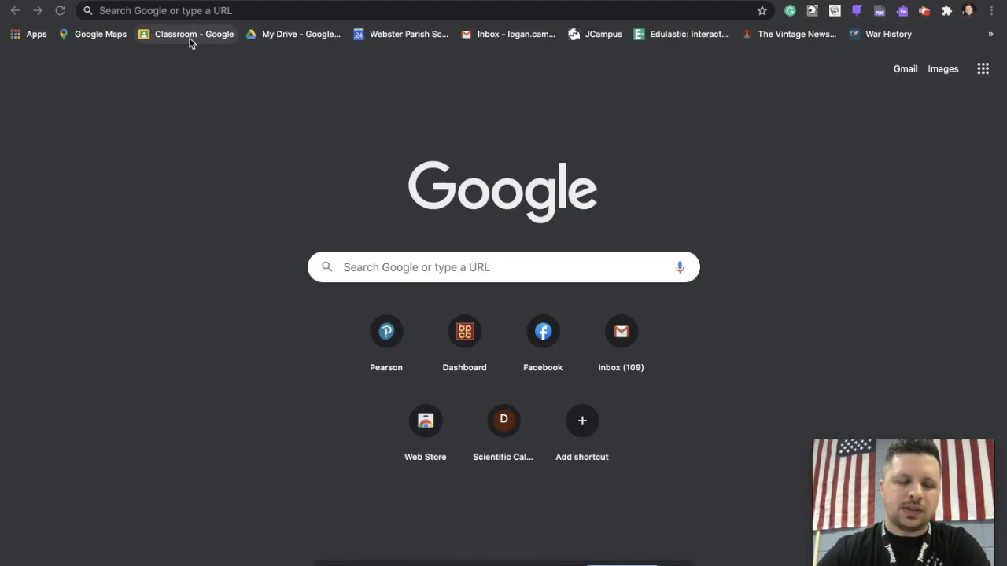
{"action": "mouse_move", "coordinate": [193, 34]}
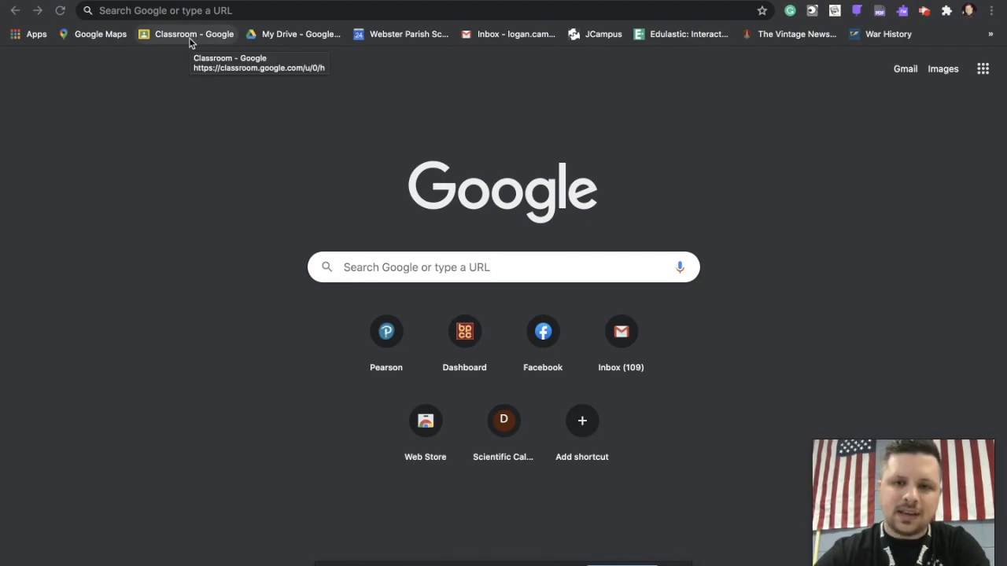
{"action": "mouse_move", "coordinate": [233, 10]}
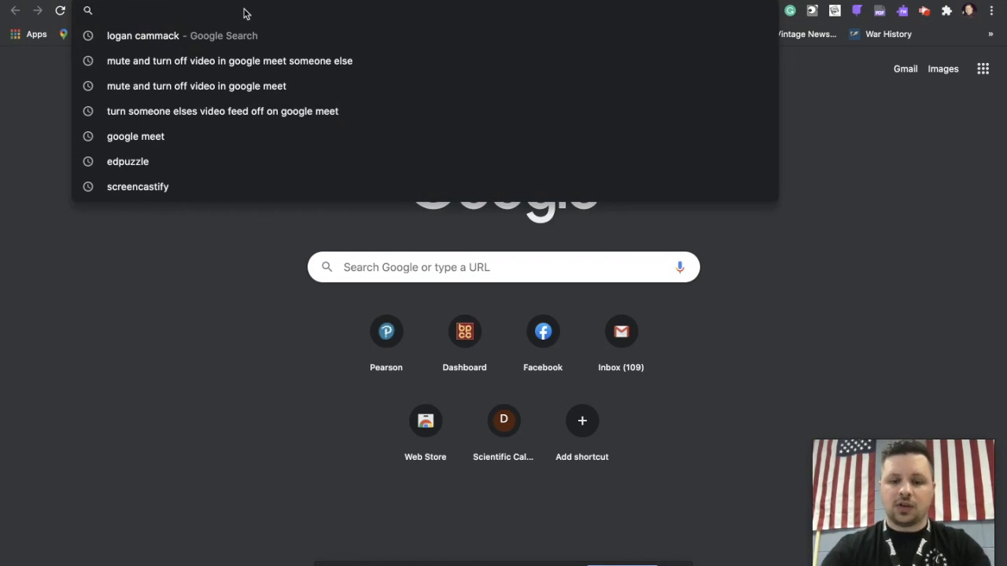
- Search Google for 'google classroom'
{"action": "type", "text": "google classroom"}
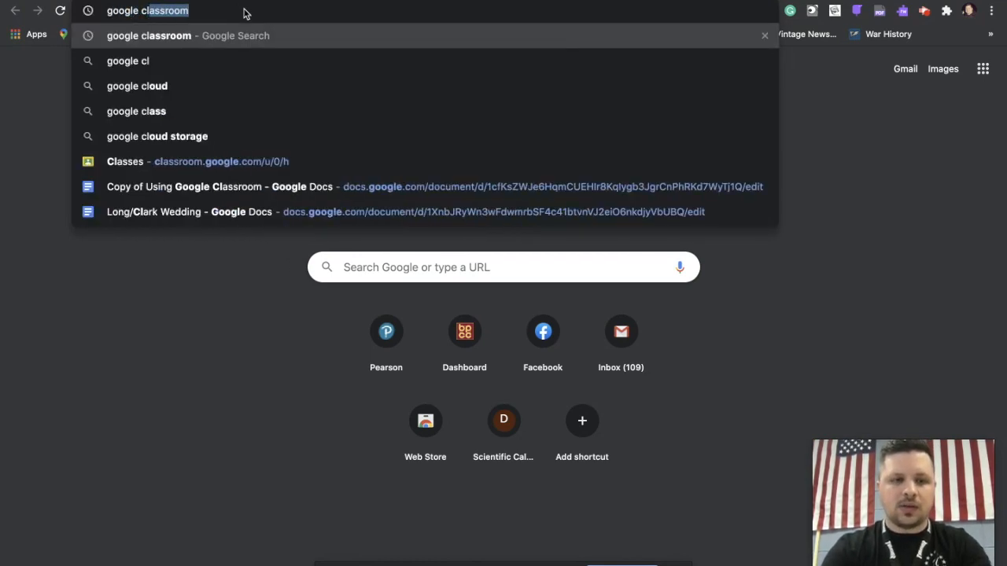
{"action": "key", "text": "Return"}
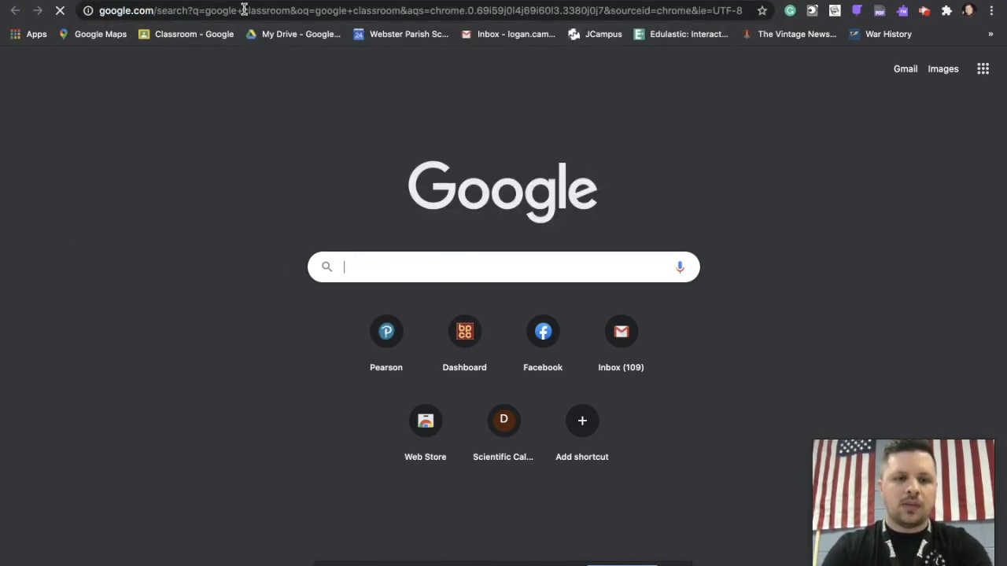
{"action": "key", "text": "Return"}
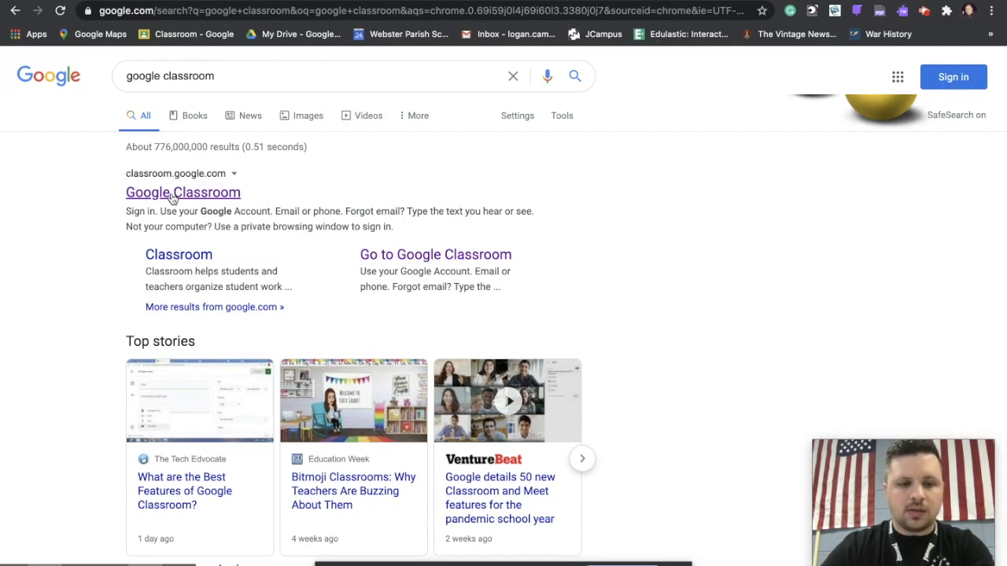
- Open the Google Classroom site and join the English IV - Fall Virtual class
{"action": "left_click", "coordinate": [183, 192]}
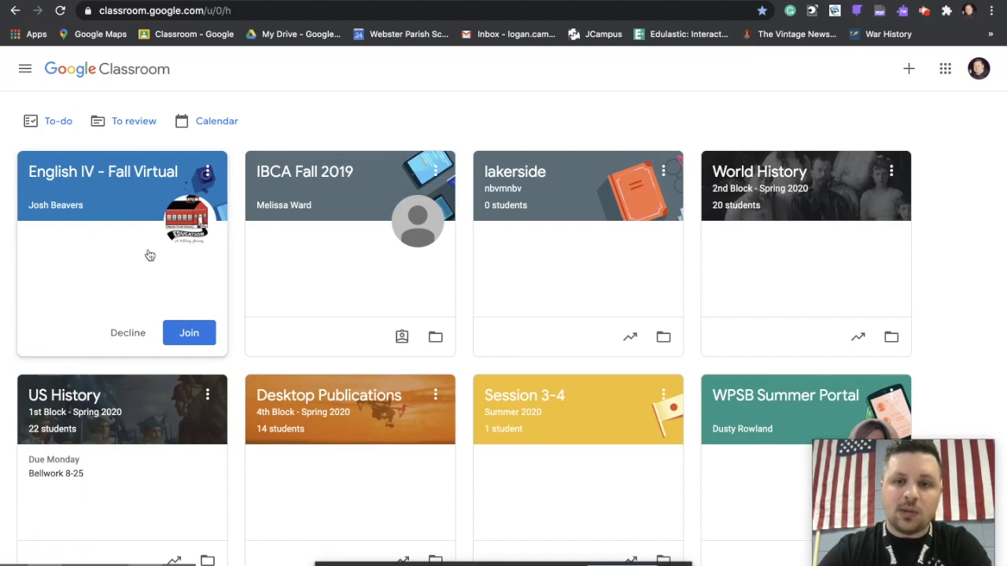
{"action": "mouse_move", "coordinate": [157, 271]}
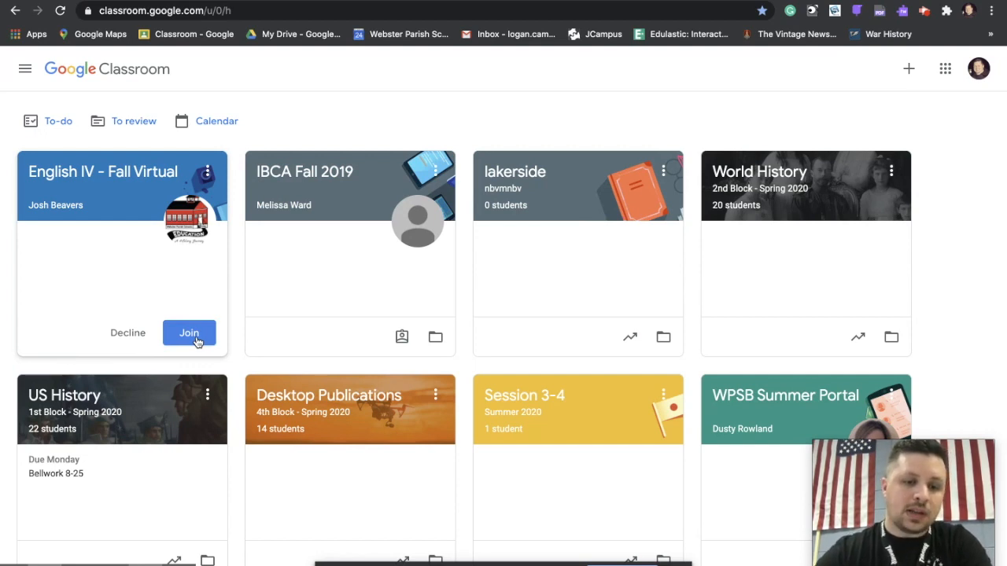
{"action": "left_click", "coordinate": [189, 332]}
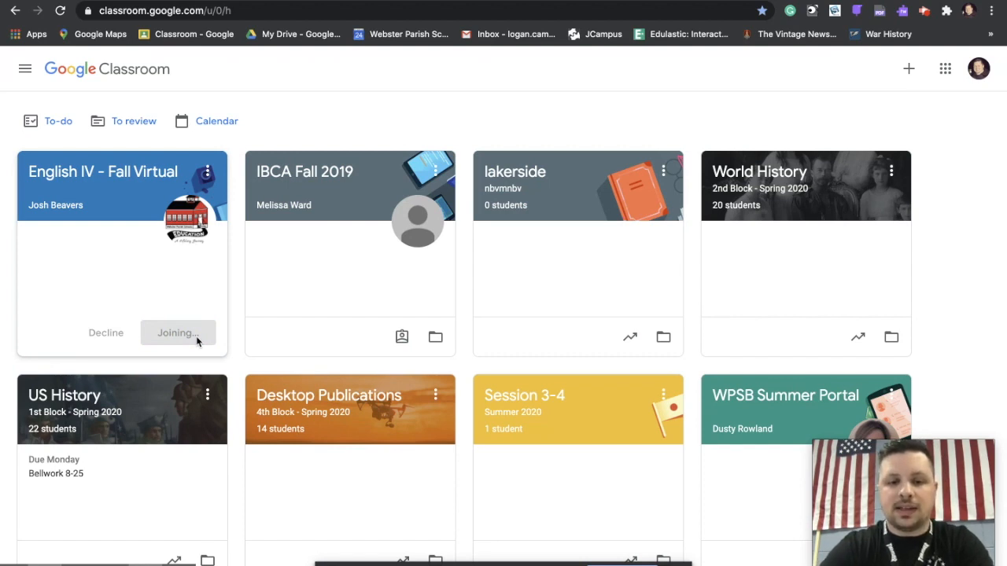
{"action": "left_click", "coordinate": [177, 332]}
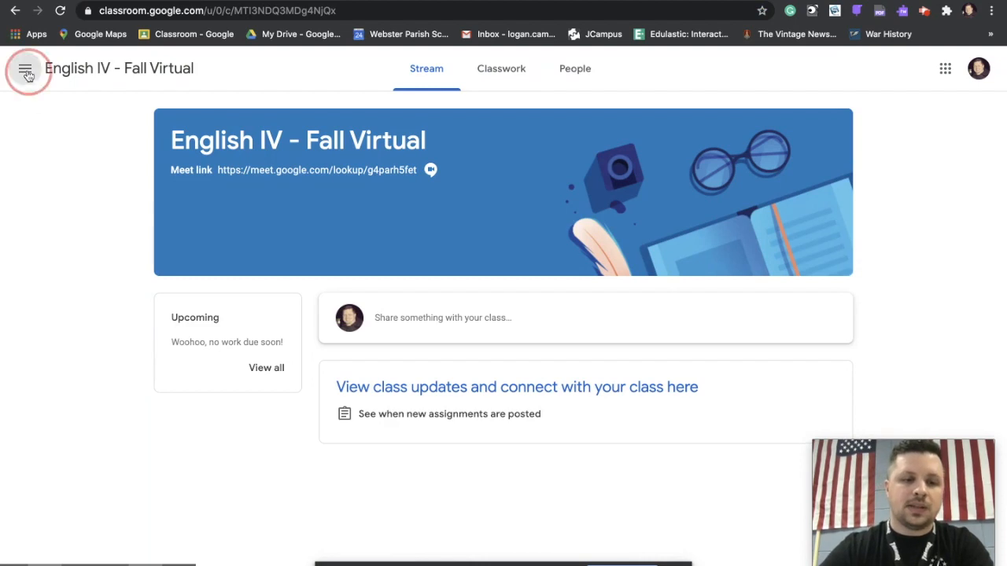
{"action": "left_click", "coordinate": [26, 69]}
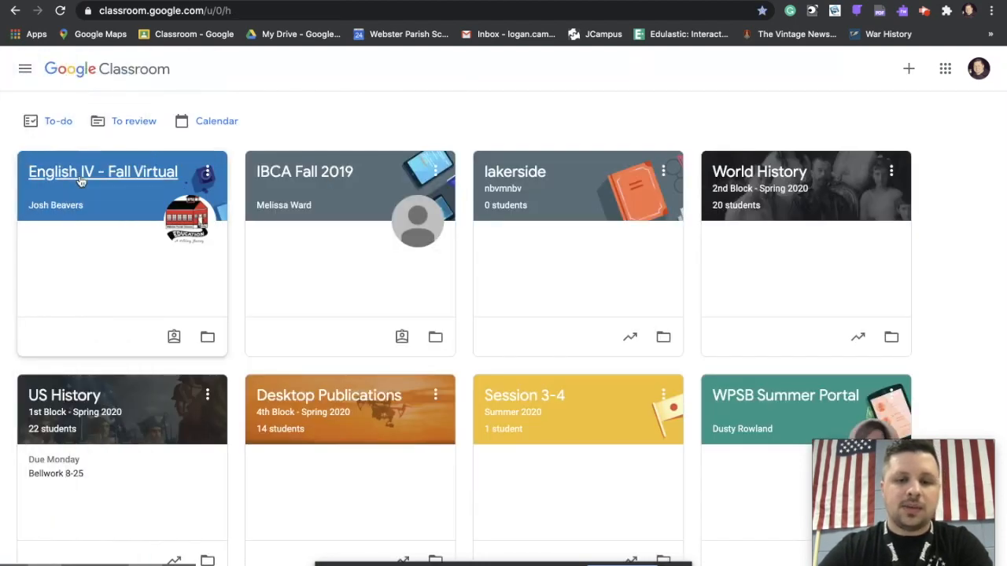
{"action": "mouse_move", "coordinate": [419, 119]}
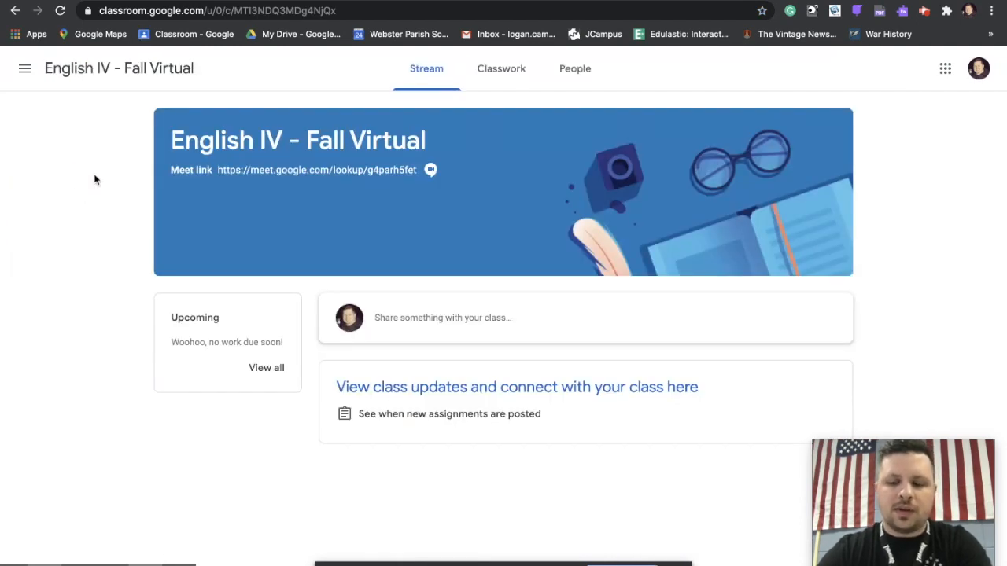
{"action": "mouse_move", "coordinate": [268, 447]}
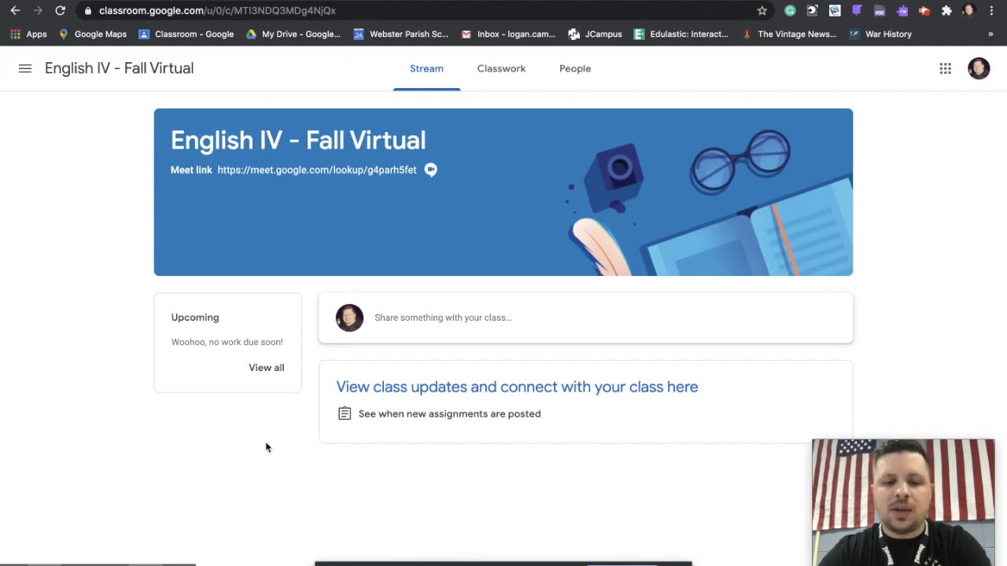
{"action": "mouse_move", "coordinate": [308, 418]}
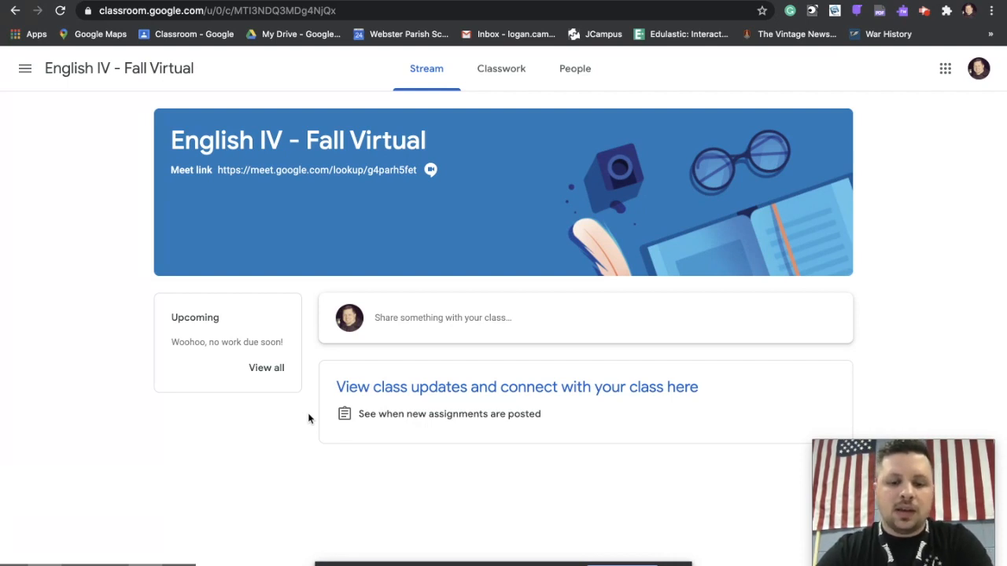
{"action": "mouse_move", "coordinate": [575, 69]}
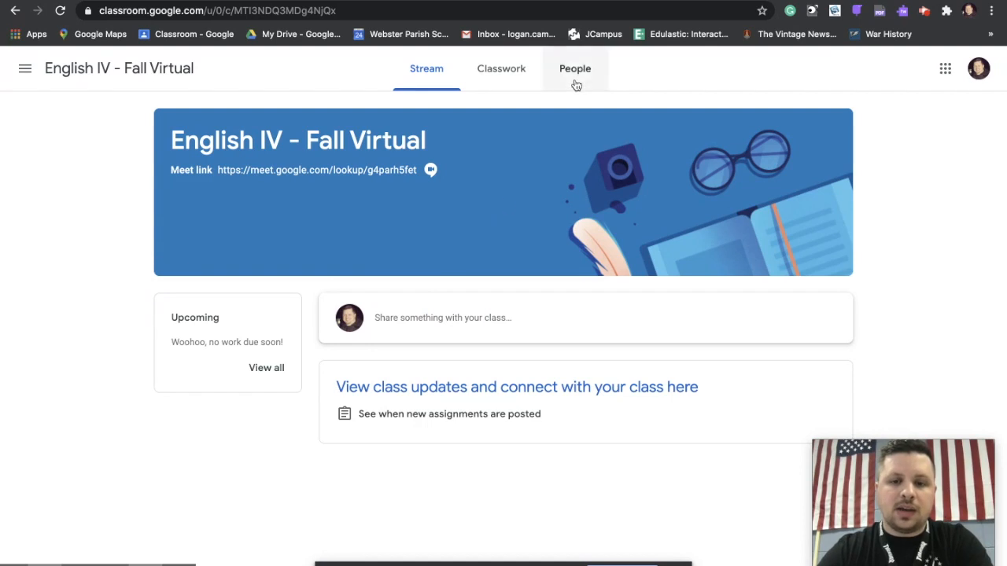
{"action": "left_click", "coordinate": [574, 68]}
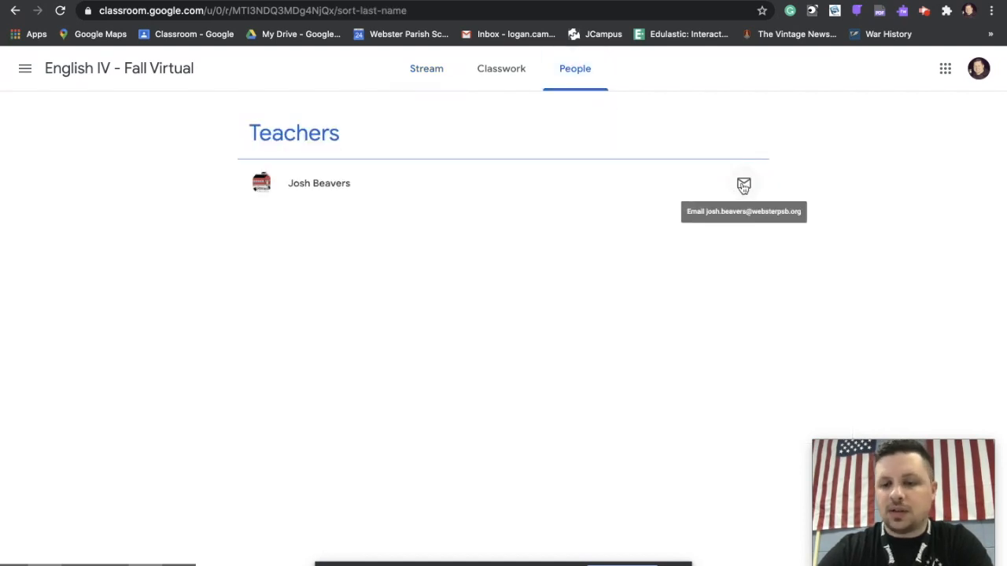
{"action": "mouse_move", "coordinate": [645, 134]}
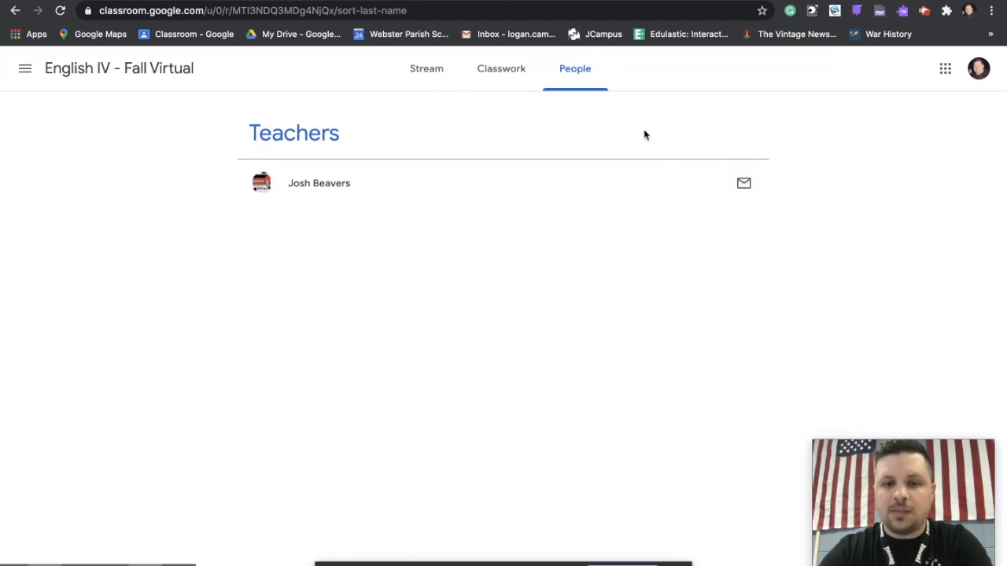
{"action": "left_click", "coordinate": [501, 68]}
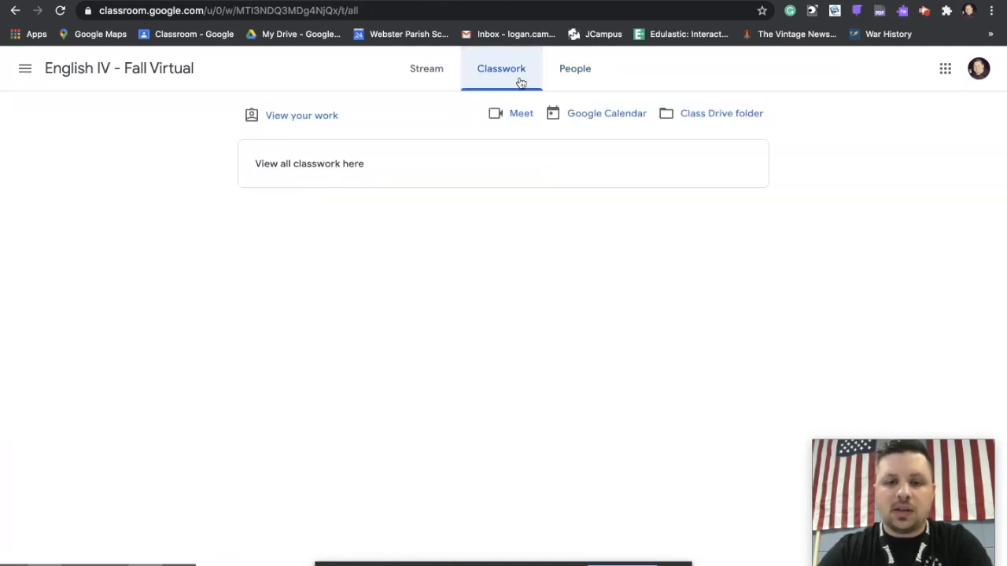
{"action": "mouse_move", "coordinate": [837, 246]}
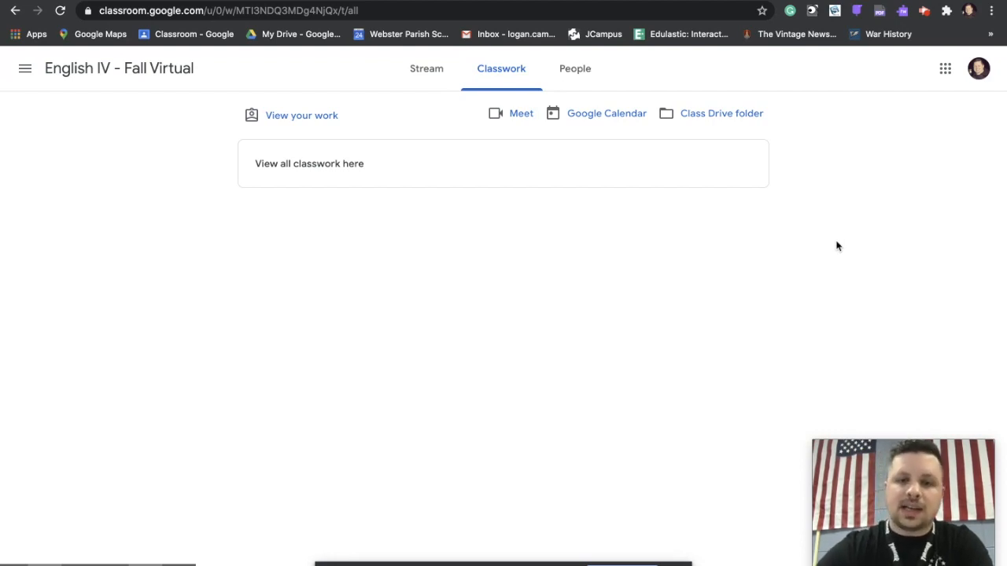
{"action": "left_click", "coordinate": [426, 68]}
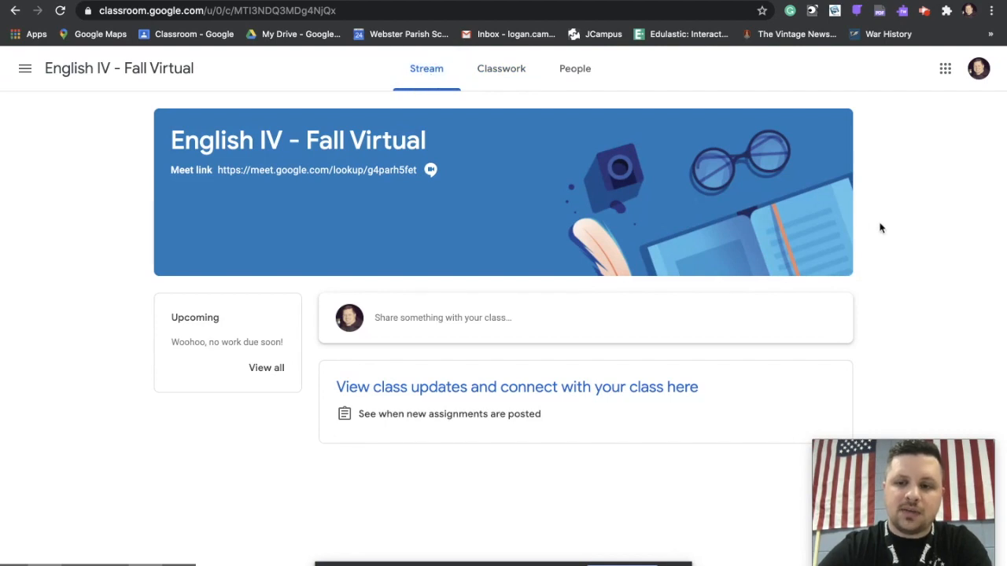